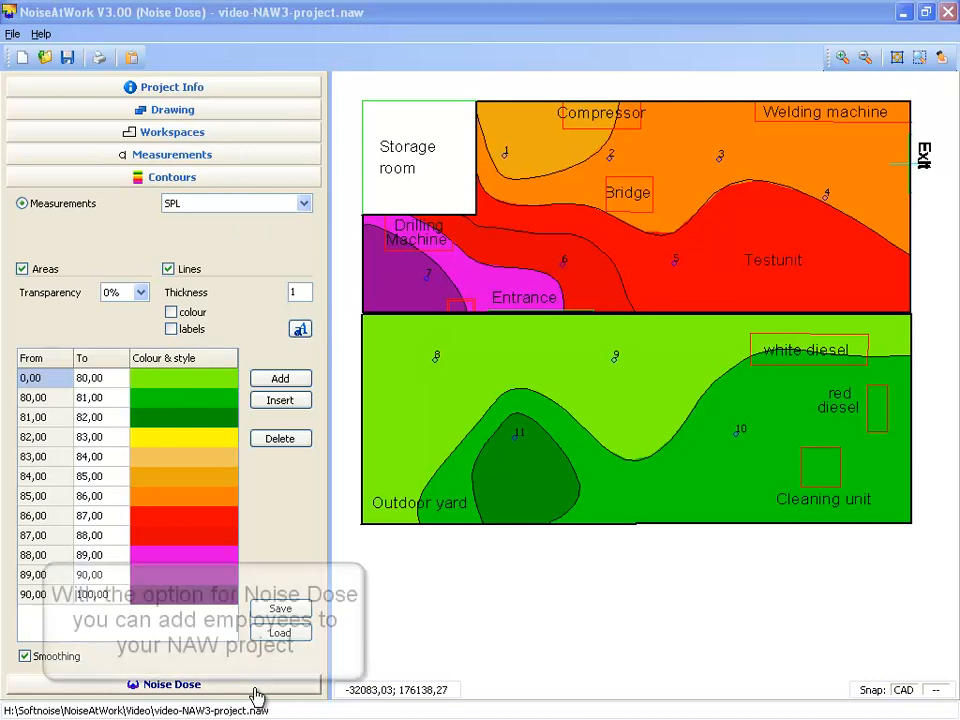
Show the Noise Dose section and create a new employee entry
{"action": "left_click", "coordinate": [170, 684]}
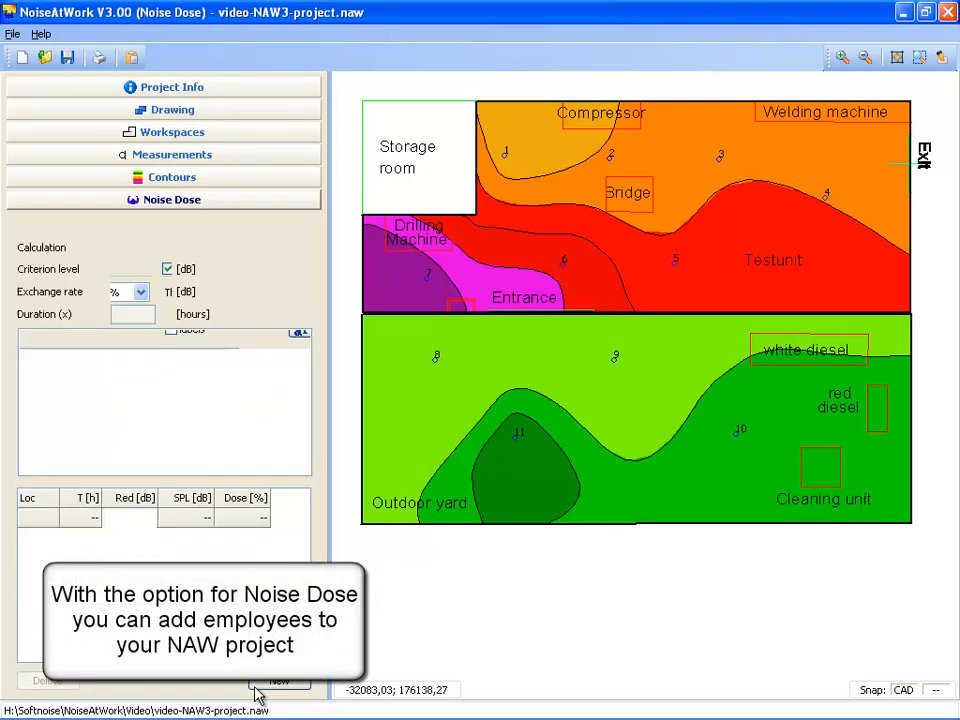
{"action": "left_click", "coordinate": [172, 199]}
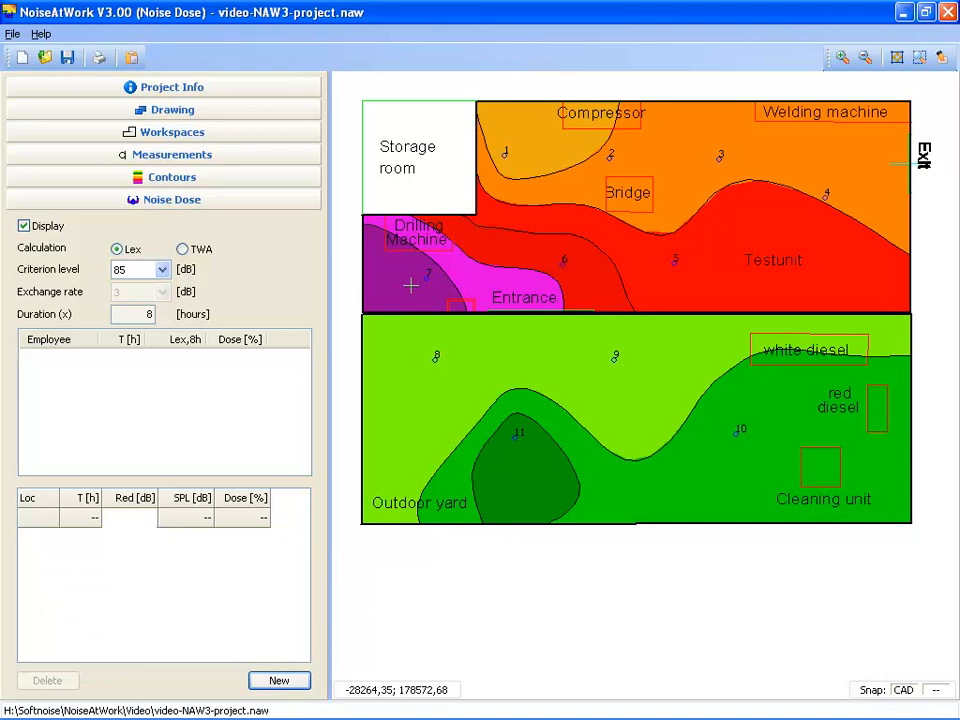
{"action": "mouse_move", "coordinate": [413, 273]}
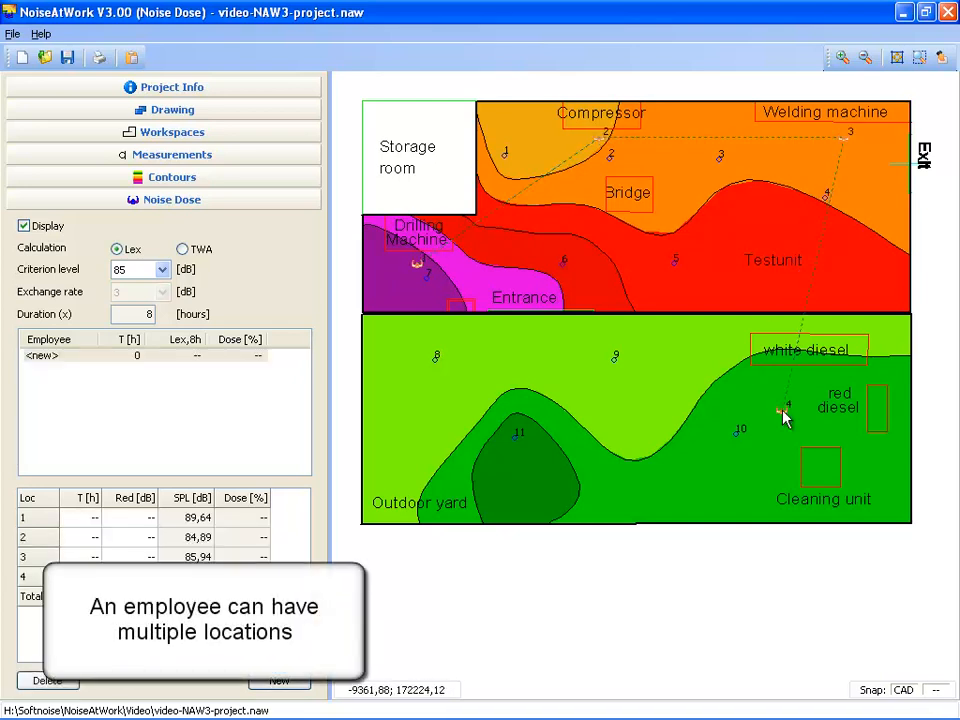
{"action": "mouse_move", "coordinate": [453, 413]}
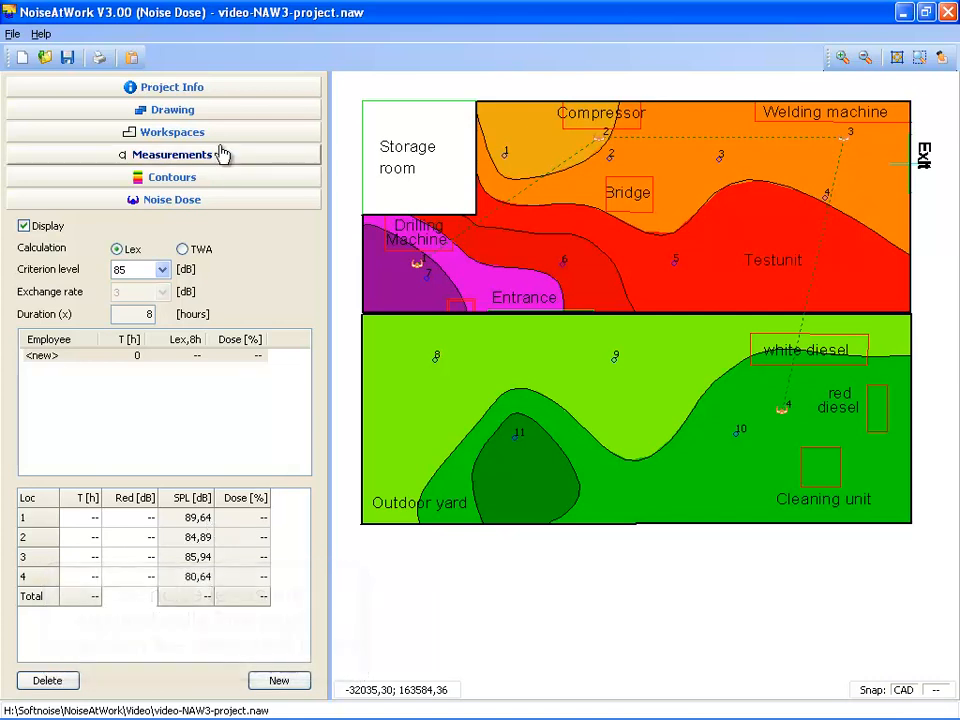
Switch measurement point Label 1 from No. to SPL in the Measurements panel
{"action": "left_click", "coordinate": [171, 154]}
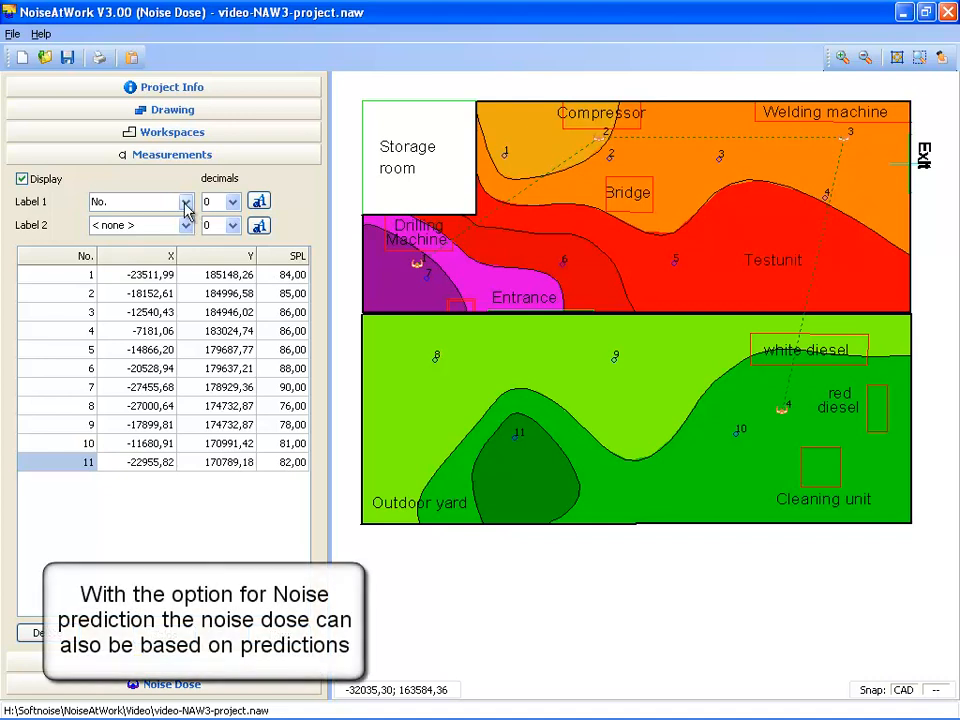
{"action": "left_click", "coordinate": [185, 201]}
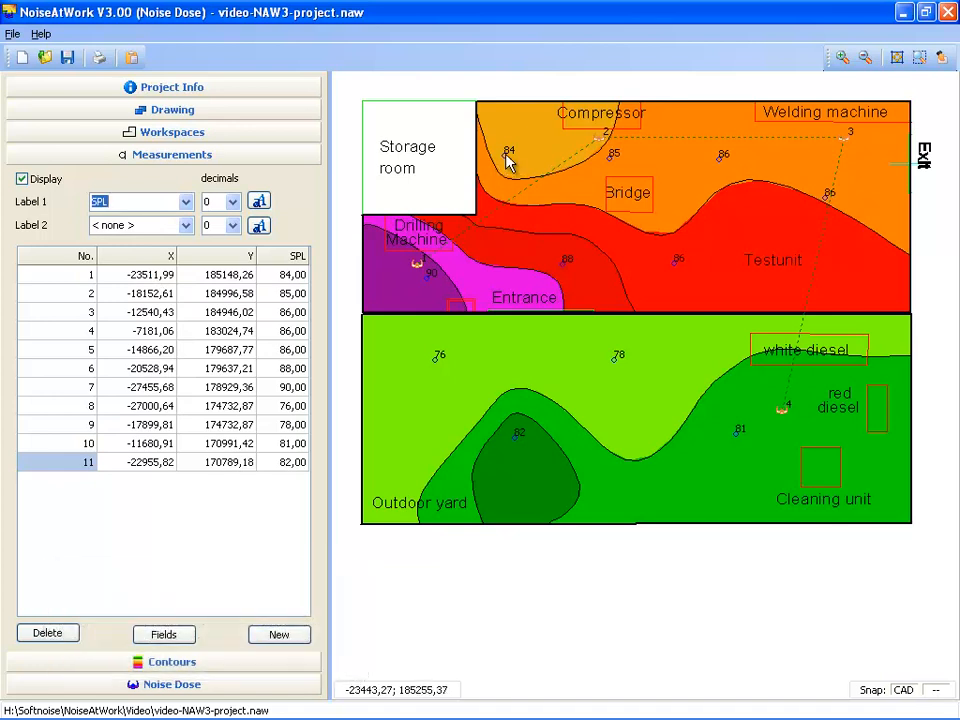
{"action": "mouse_move", "coordinate": [735, 168]}
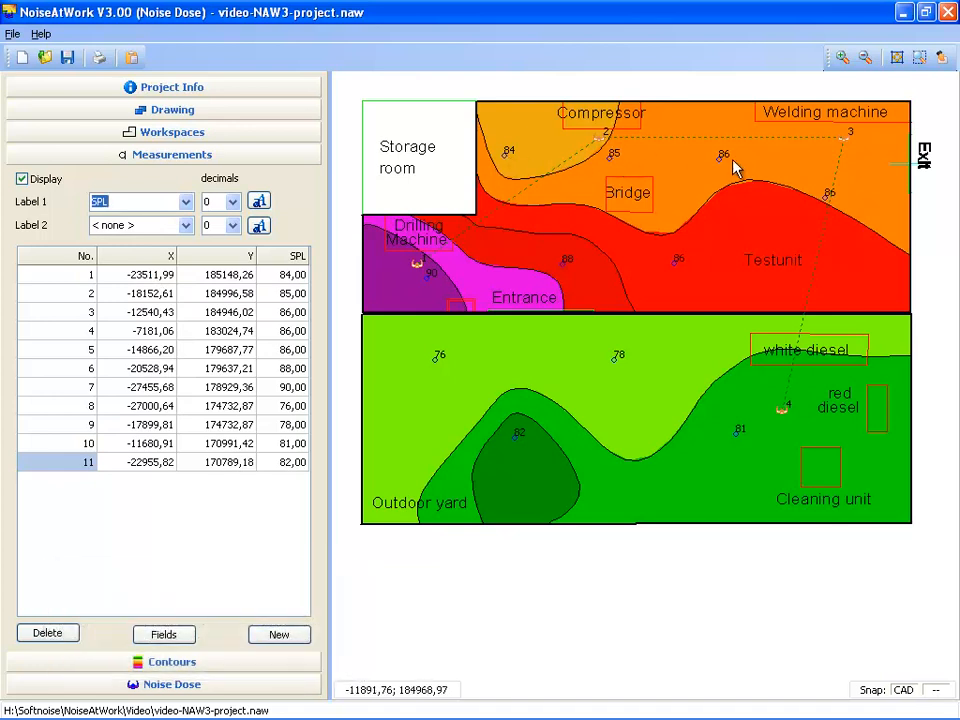
{"action": "mouse_move", "coordinate": [688, 277]}
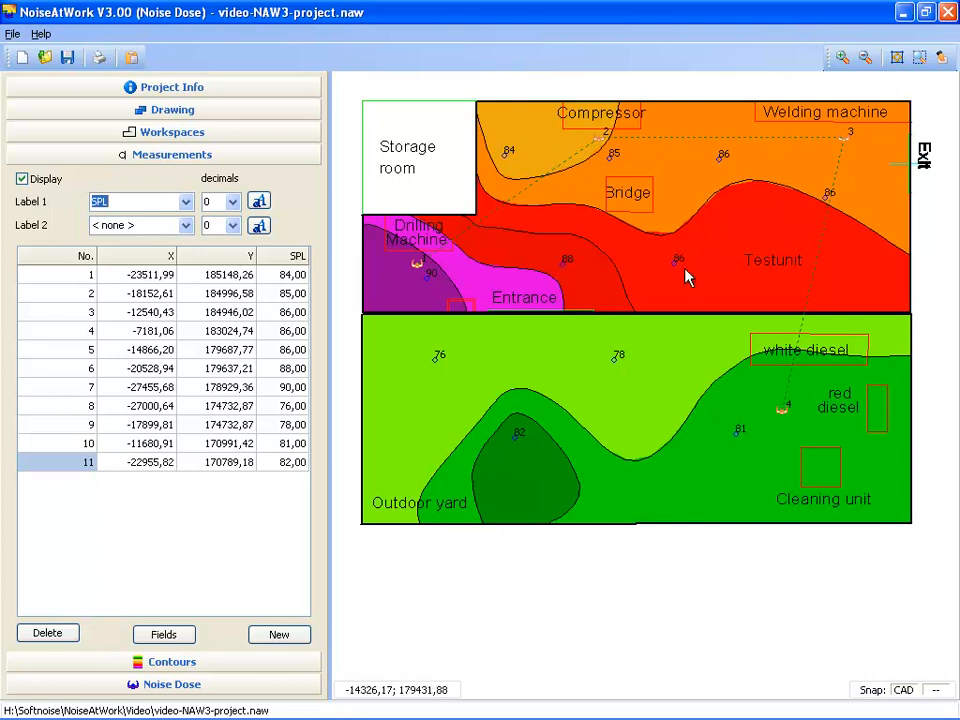
{"action": "mouse_move", "coordinate": [235, 690]}
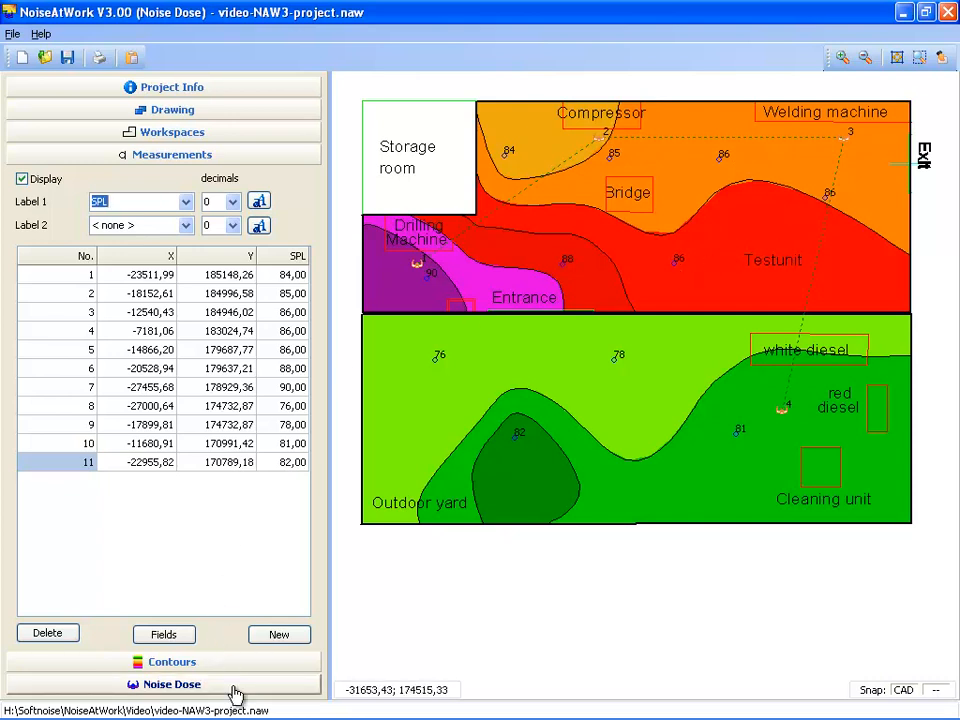
Return to the Noise Dose section and select the first <new> employee's name for renaming
{"action": "left_click", "coordinate": [171, 684]}
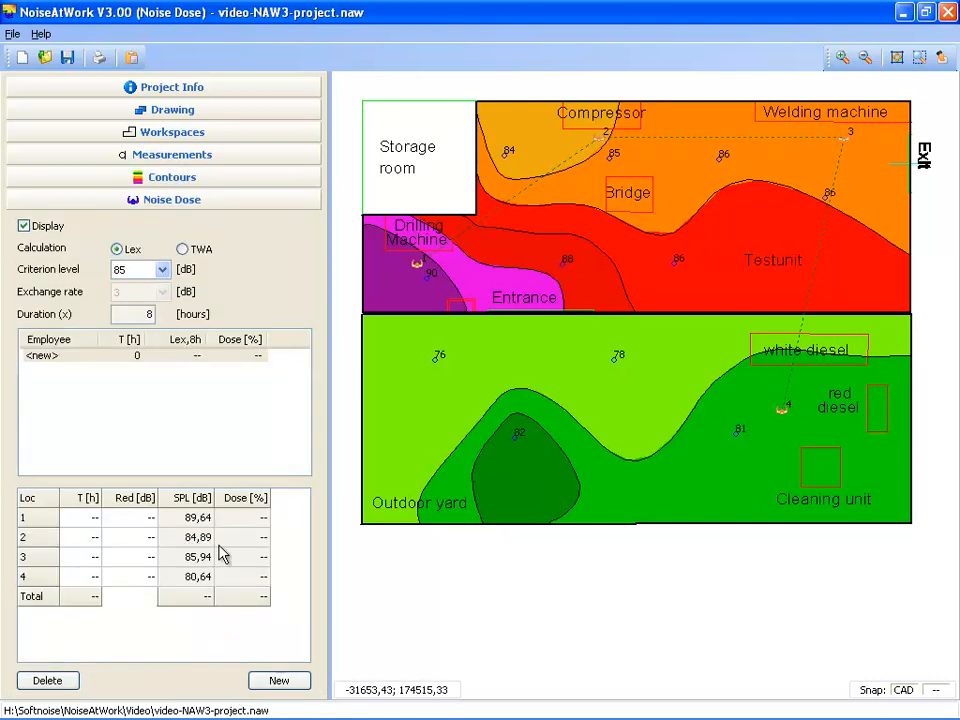
{"action": "mouse_move", "coordinate": [415, 265]}
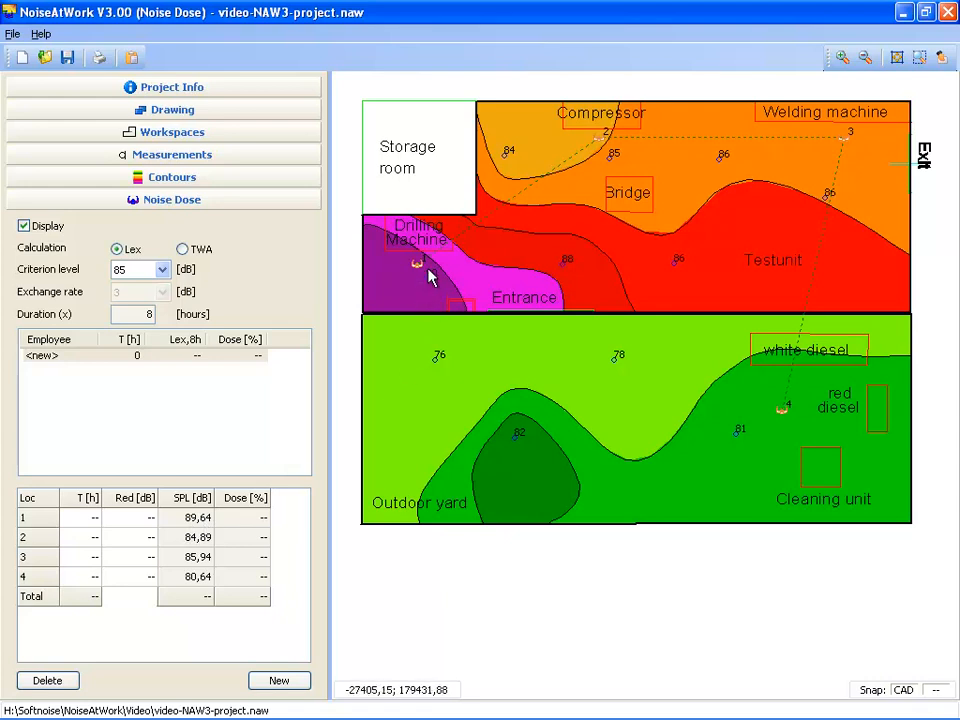
{"action": "mouse_move", "coordinate": [430, 288]}
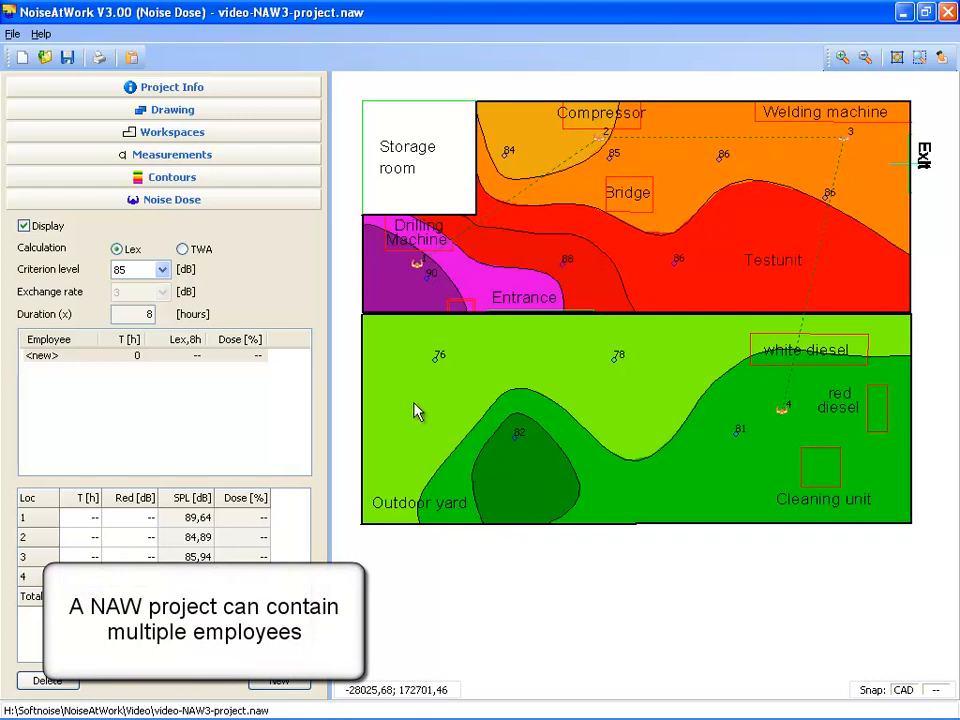
{"action": "mouse_move", "coordinate": [388, 420]}
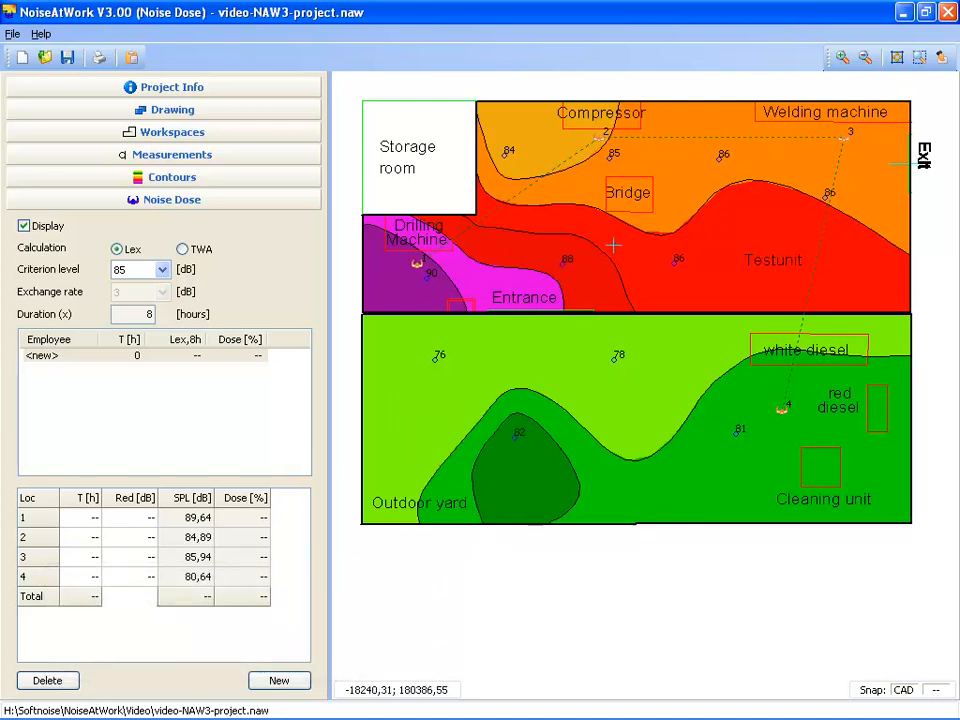
{"action": "mouse_move", "coordinate": [640, 218]}
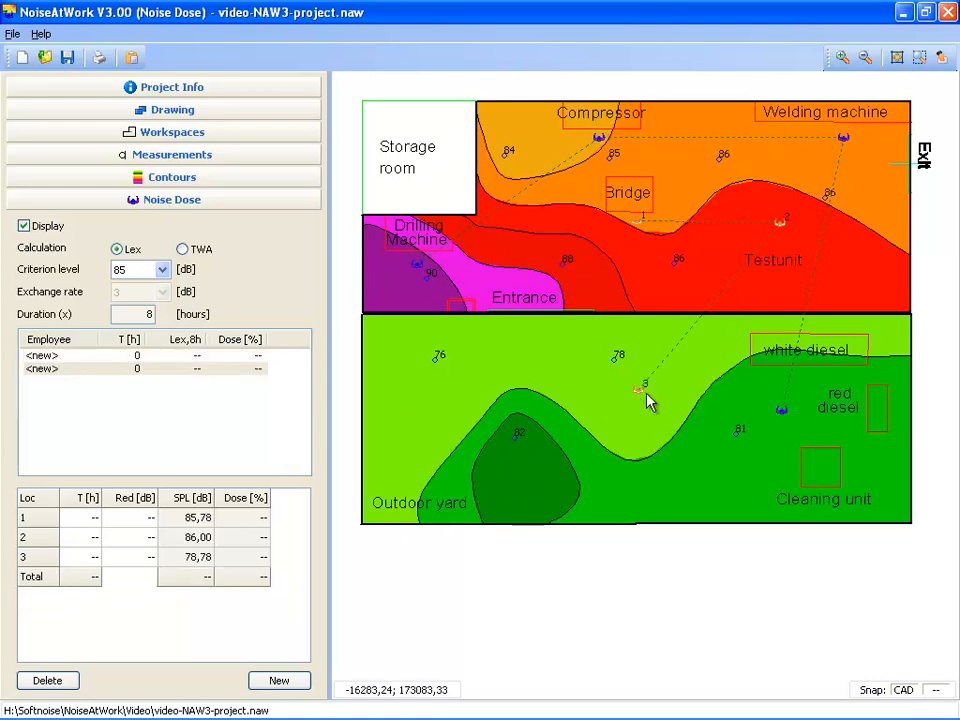
{"action": "mouse_move", "coordinate": [48, 370]}
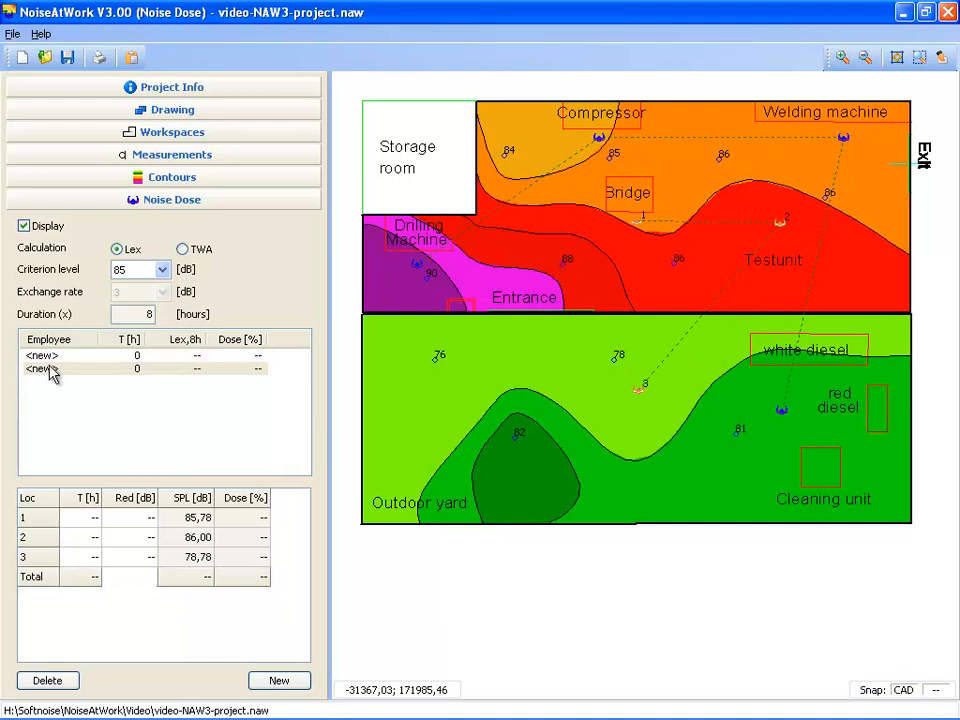
{"action": "left_click", "coordinate": [42, 355]}
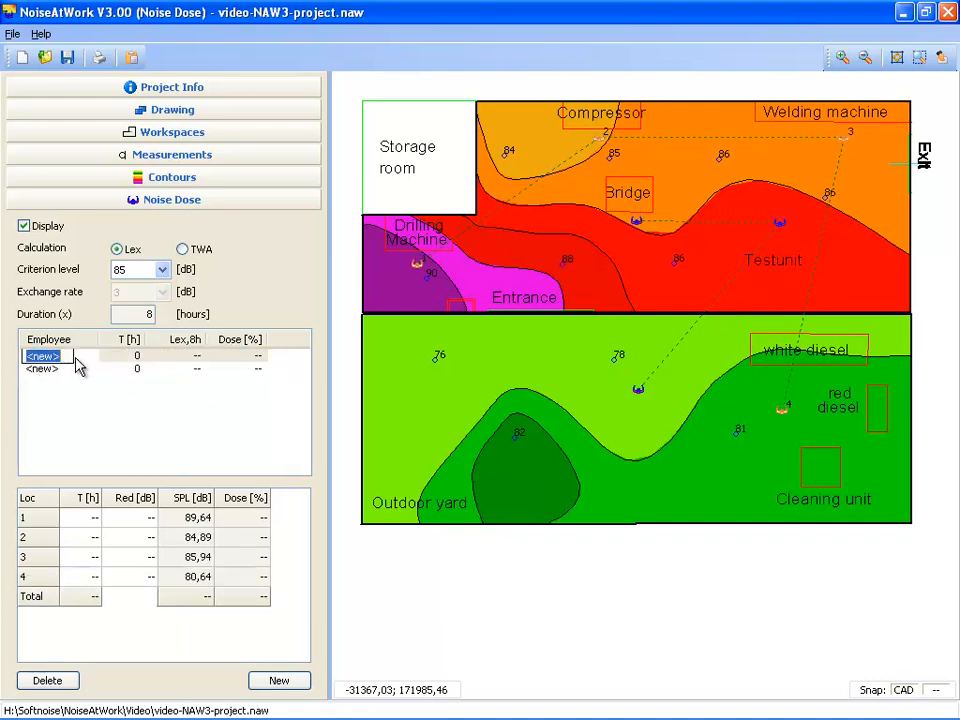
Enter the names 'Employee 1' and 'Employee 2', then select Employee 1
{"action": "type", "text": "Employee 1"}
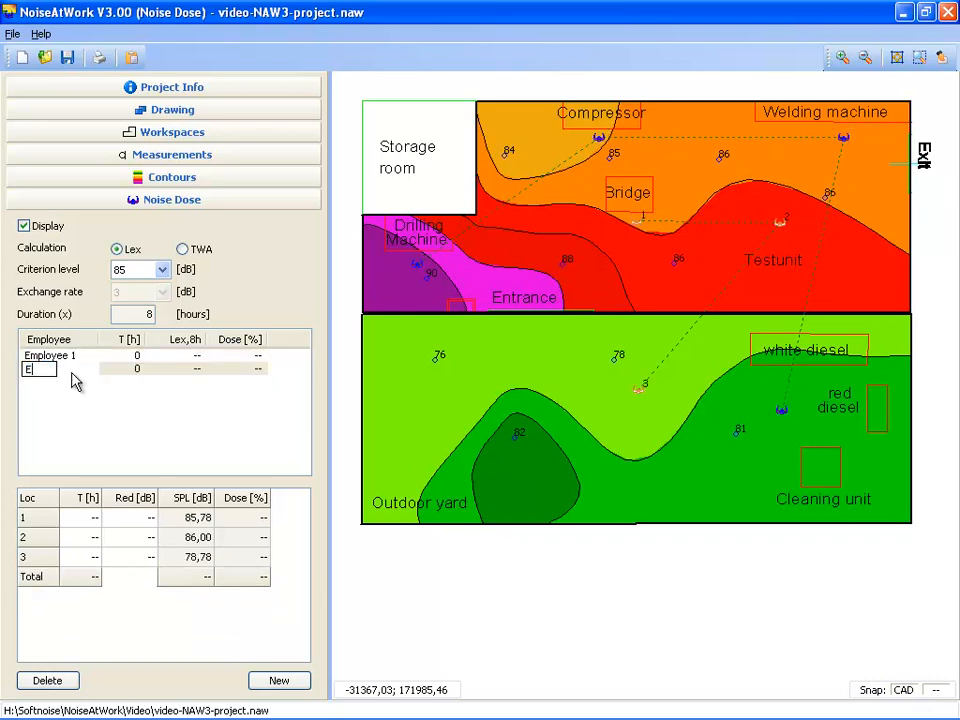
{"action": "type", "text": "Employee 2"}
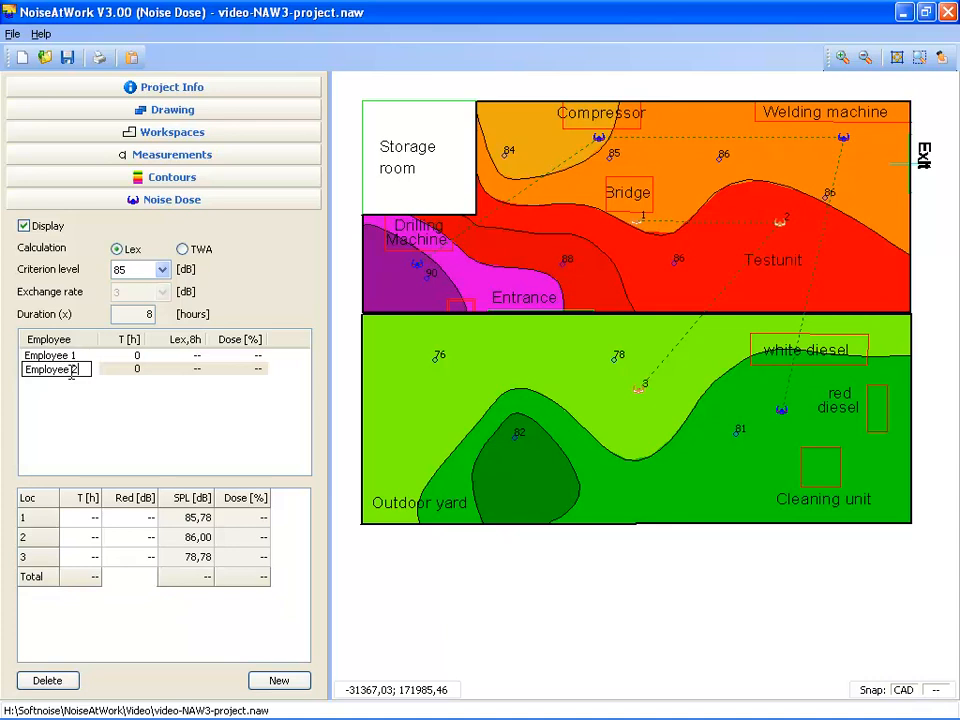
{"action": "left_click", "coordinate": [50, 355]}
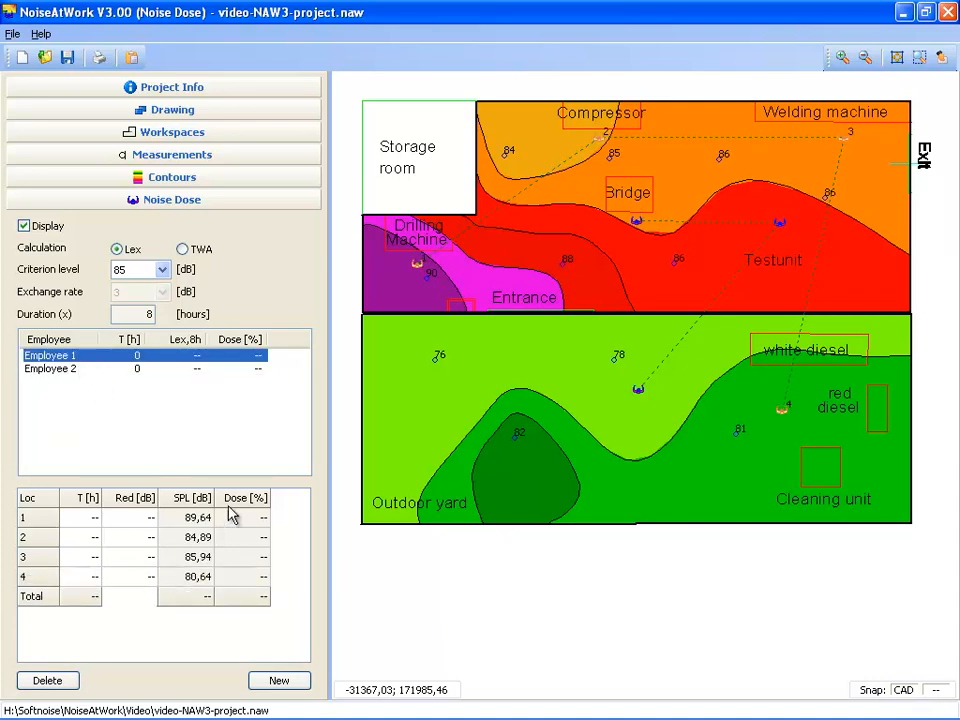
{"action": "mouse_move", "coordinate": [205, 517]}
{"action": "type", "text": "2"}
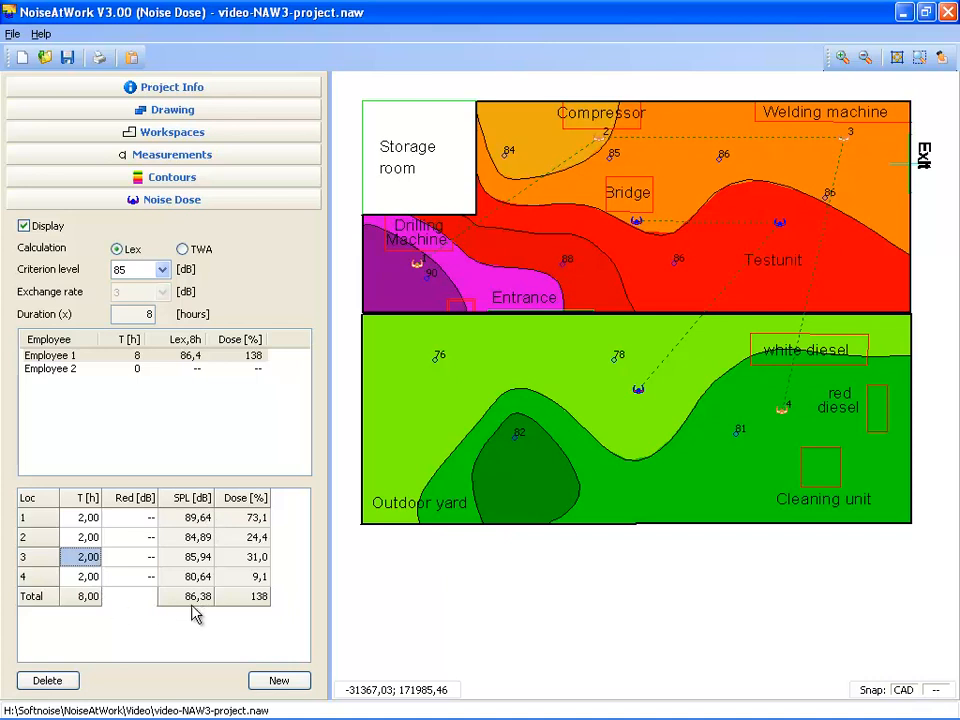
{"action": "mouse_move", "coordinate": [205, 608]}
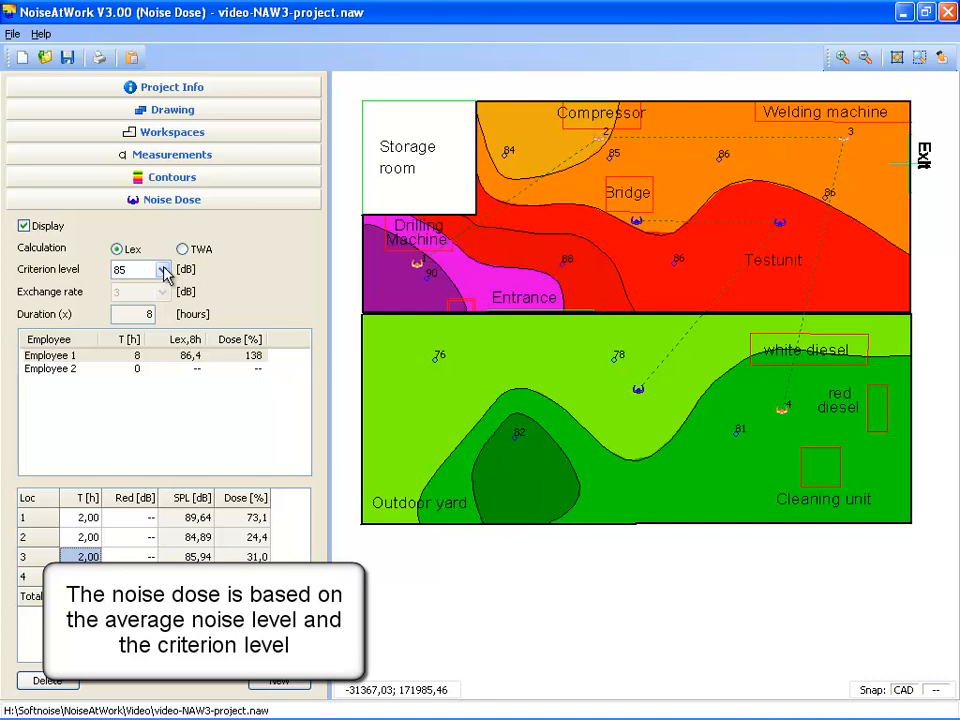
{"action": "left_click", "coordinate": [164, 270]}
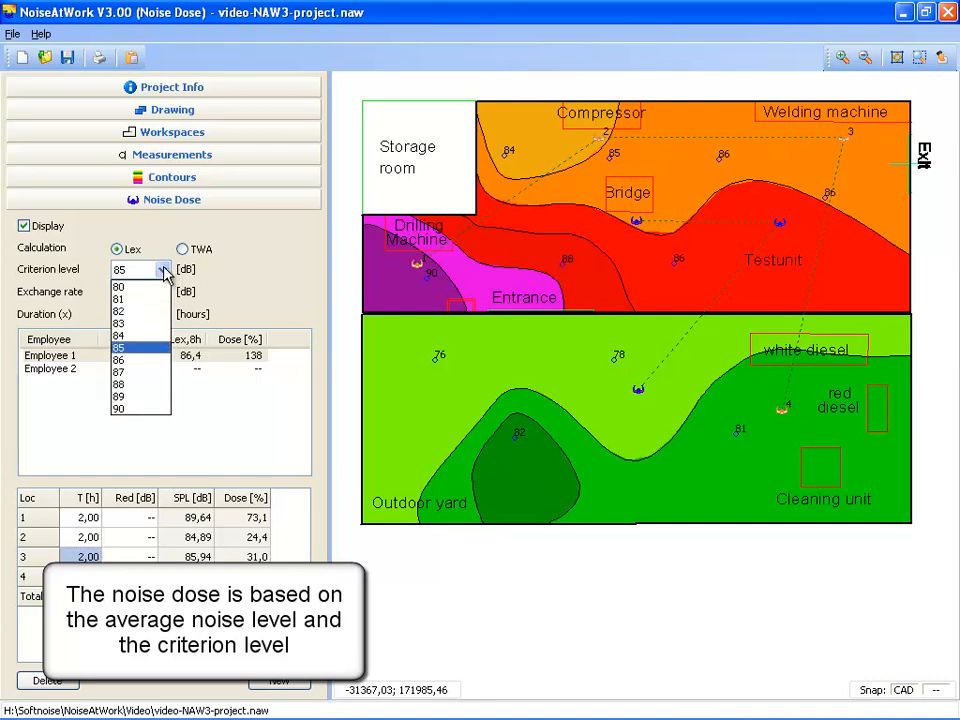
{"action": "left_click", "coordinate": [119, 349]}
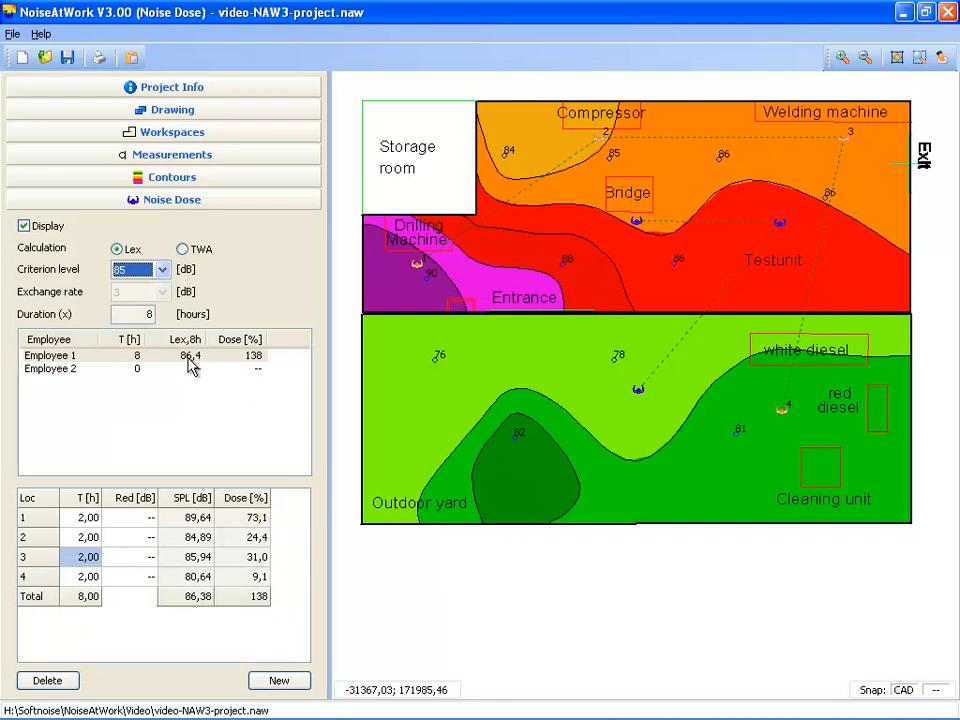
{"action": "mouse_move", "coordinate": [197, 367]}
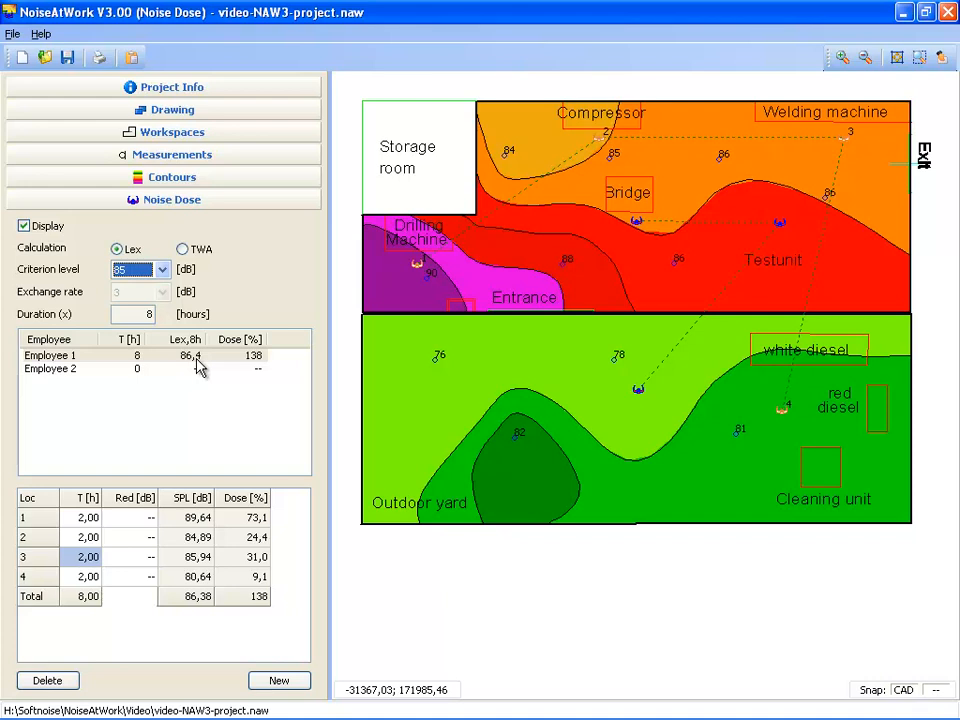
{"action": "mouse_move", "coordinate": [258, 364]}
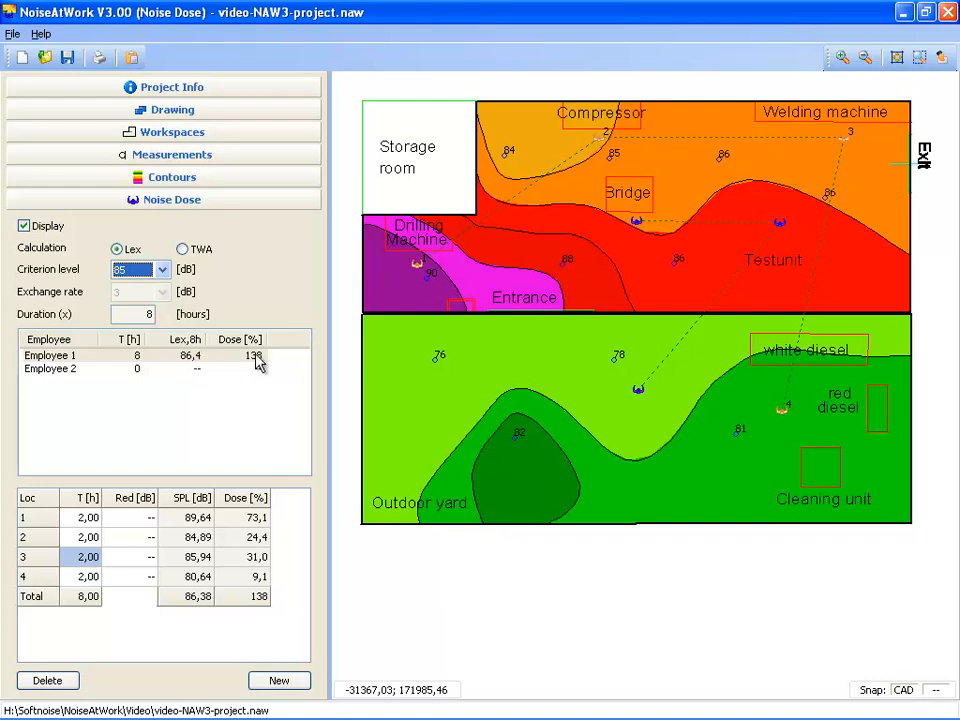
{"action": "mouse_move", "coordinate": [262, 363]}
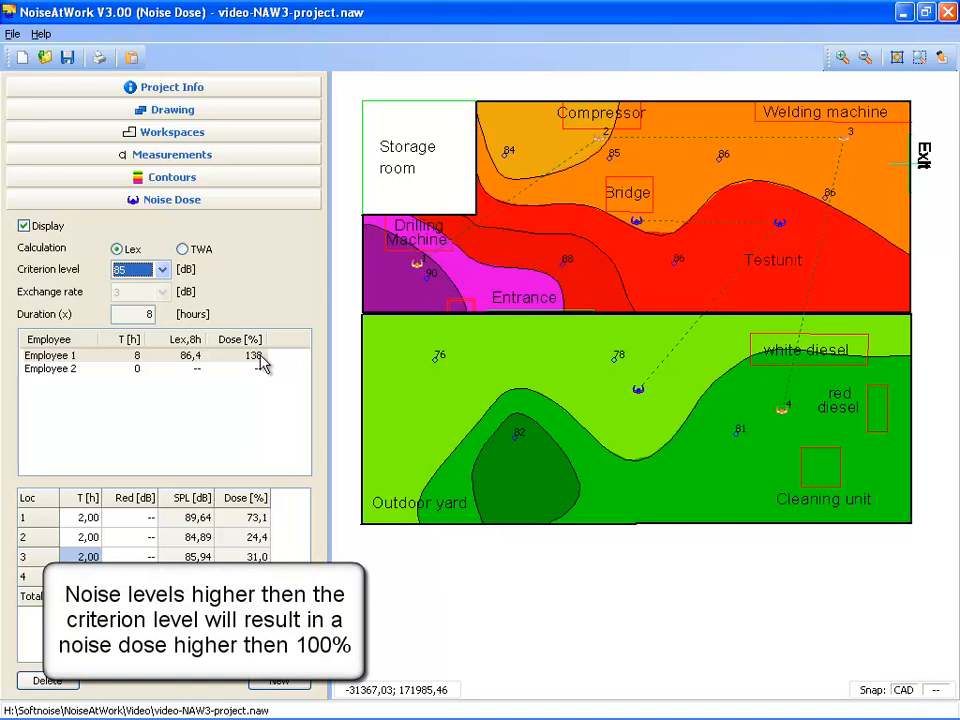
{"action": "mouse_move", "coordinate": [145, 237]}
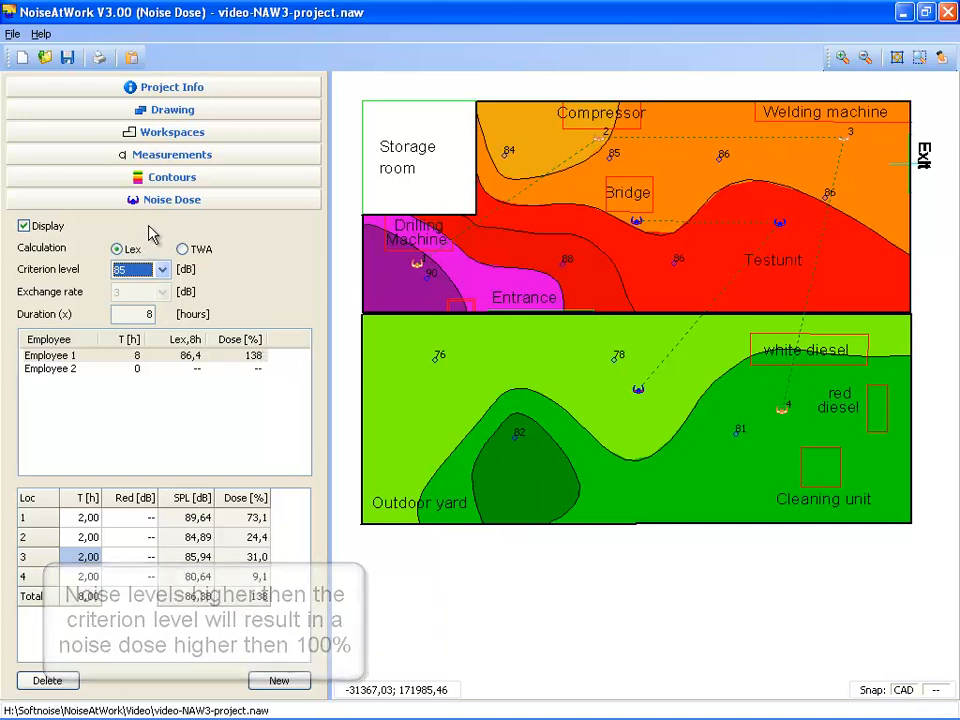
Use TWA dose calculation with a 5 dB exchange rate and select Employee 1
{"action": "left_click", "coordinate": [182, 249]}
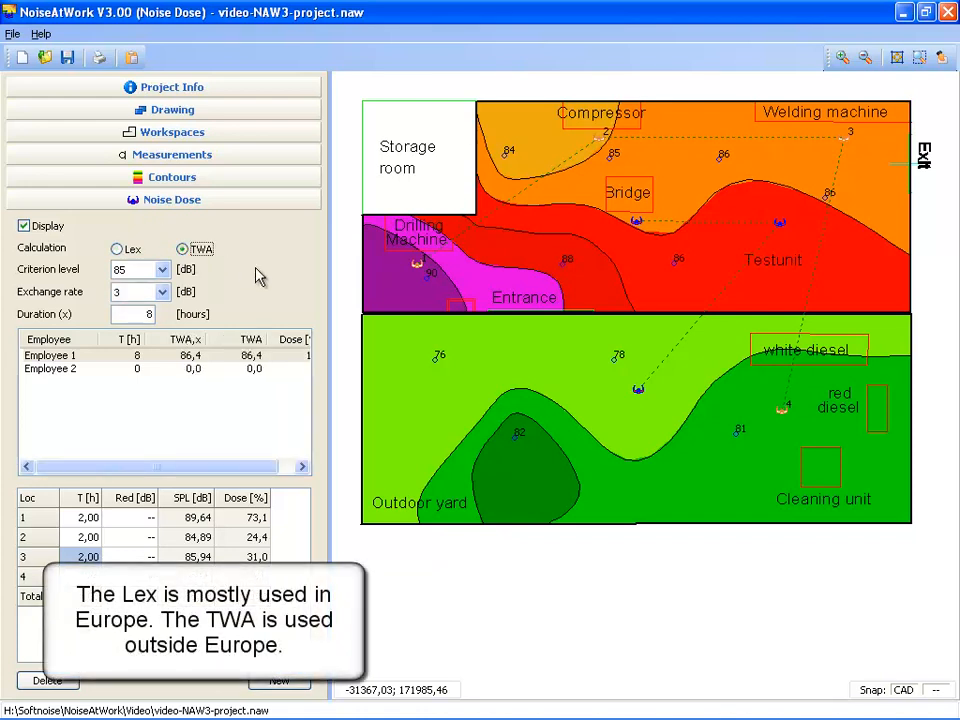
{"action": "mouse_move", "coordinate": [247, 263]}
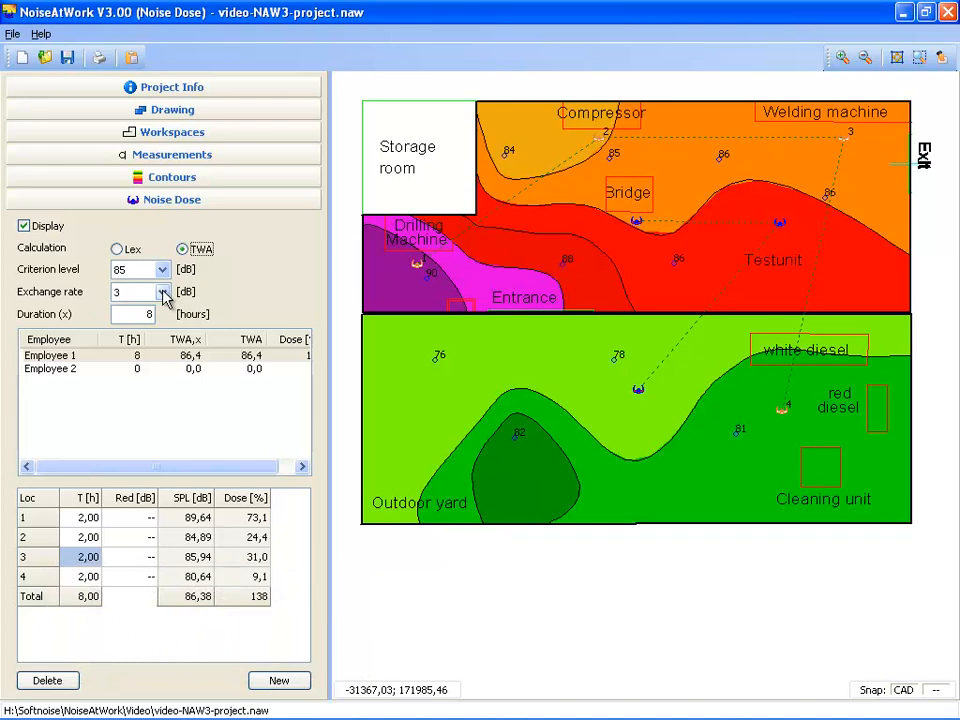
{"action": "left_click", "coordinate": [163, 291]}
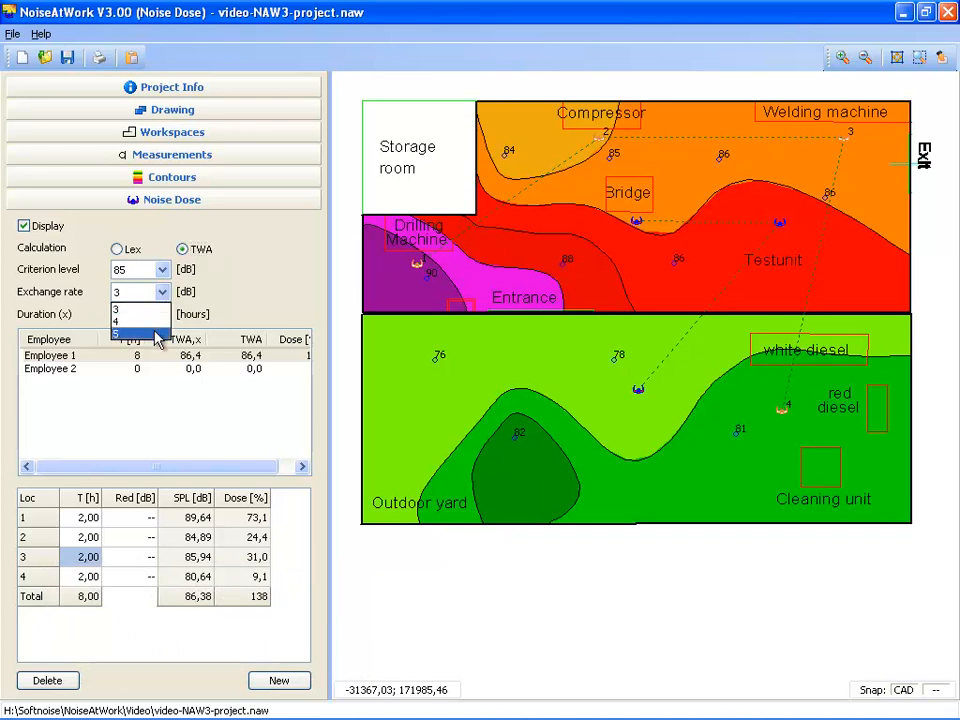
{"action": "left_click", "coordinate": [115, 332]}
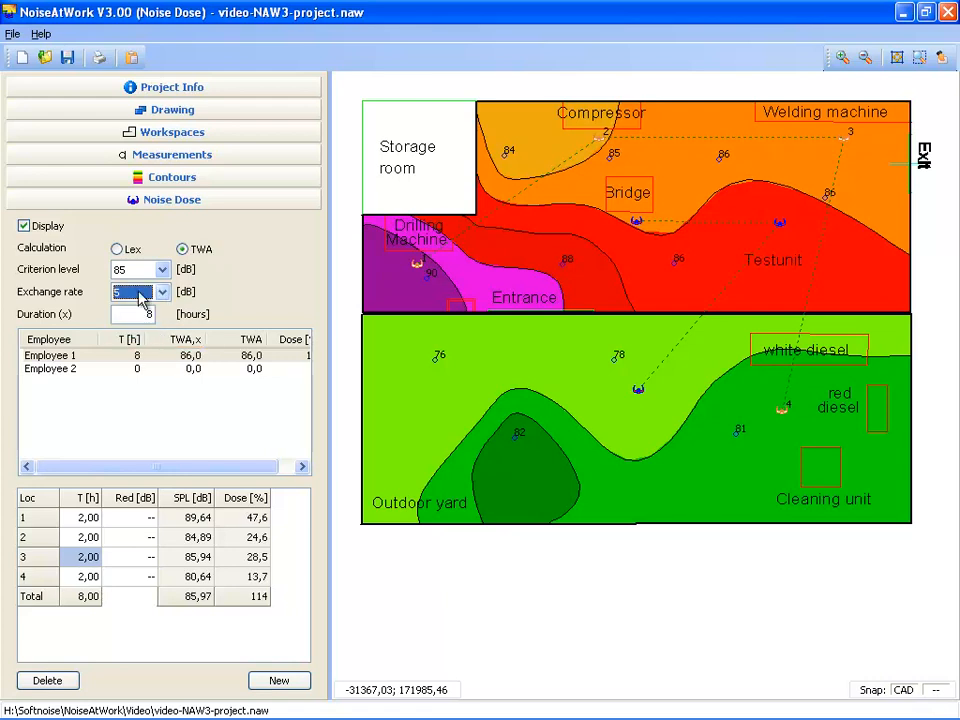
{"action": "mouse_move", "coordinate": [135, 300]}
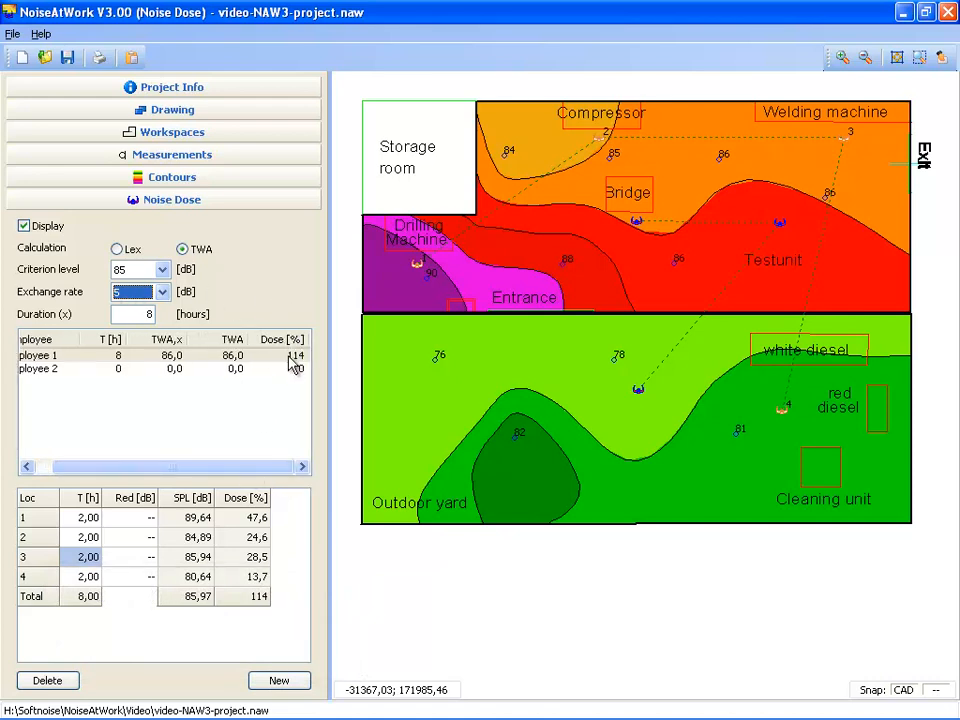
{"action": "left_click", "coordinate": [160, 355]}
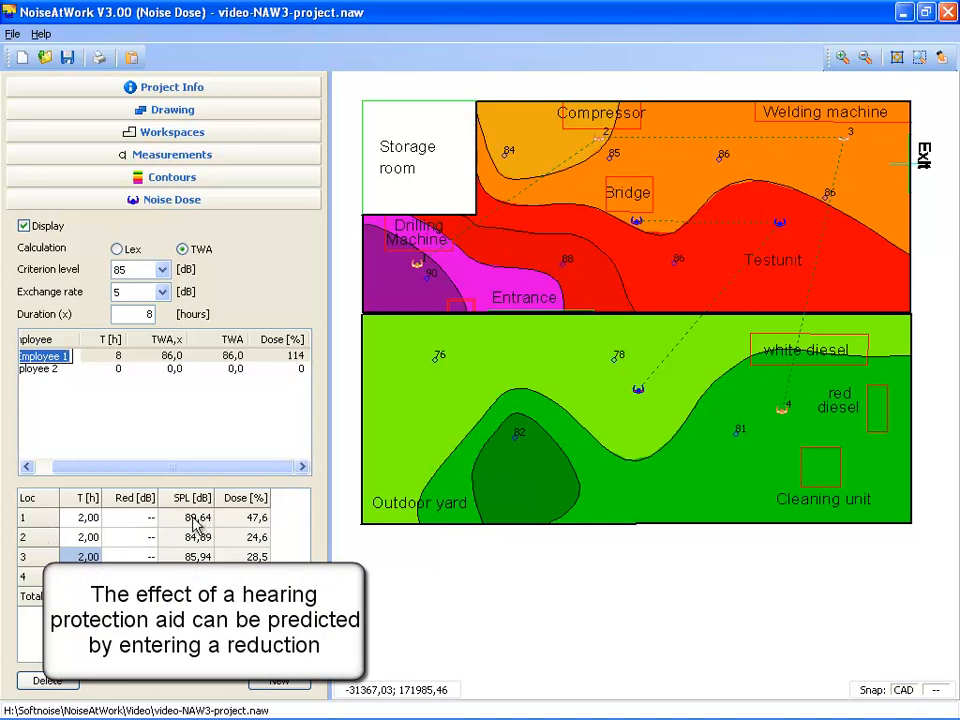
Select location 1's Red [dB] cell to enter a hearing protection reduction
{"action": "left_click", "coordinate": [133, 517]}
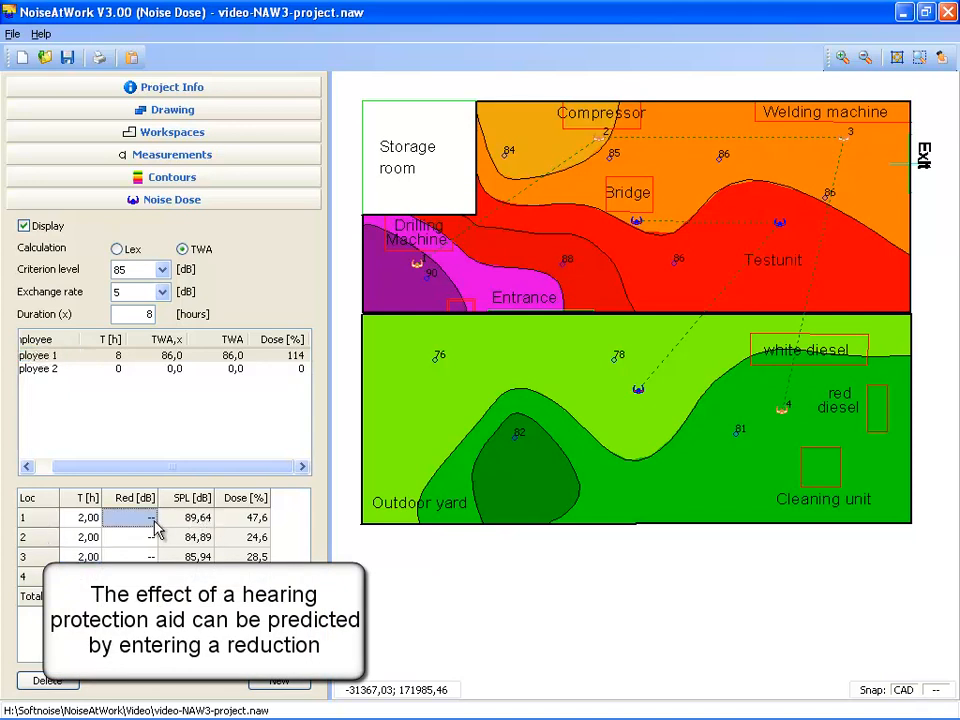
{"action": "mouse_move", "coordinate": [170, 530]}
{"action": "type", "text": "5"}
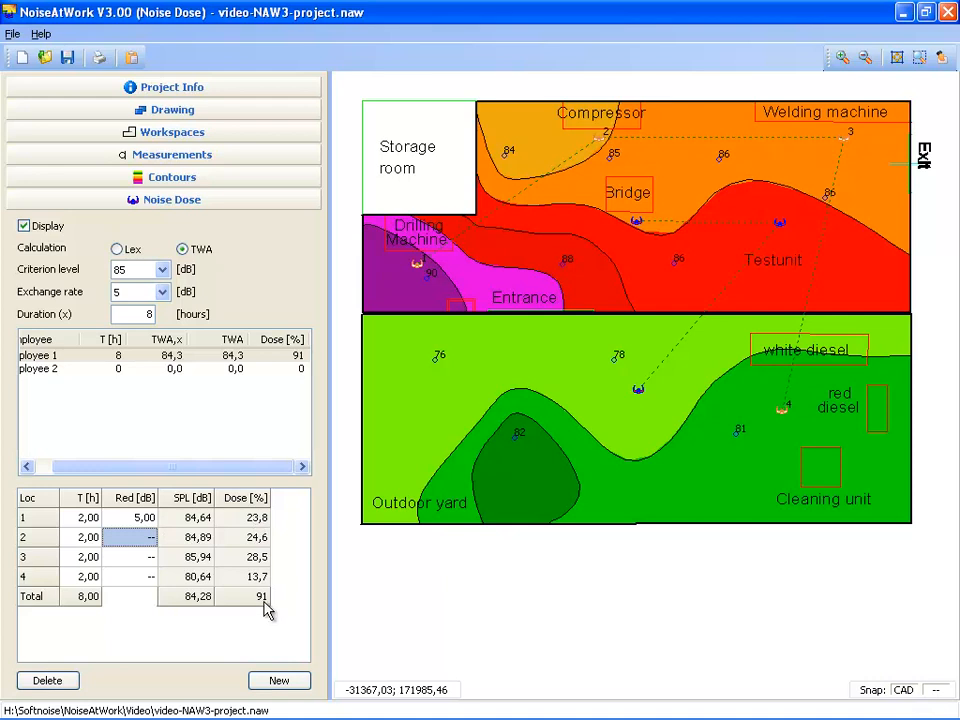
{"action": "mouse_move", "coordinate": [445, 293]}
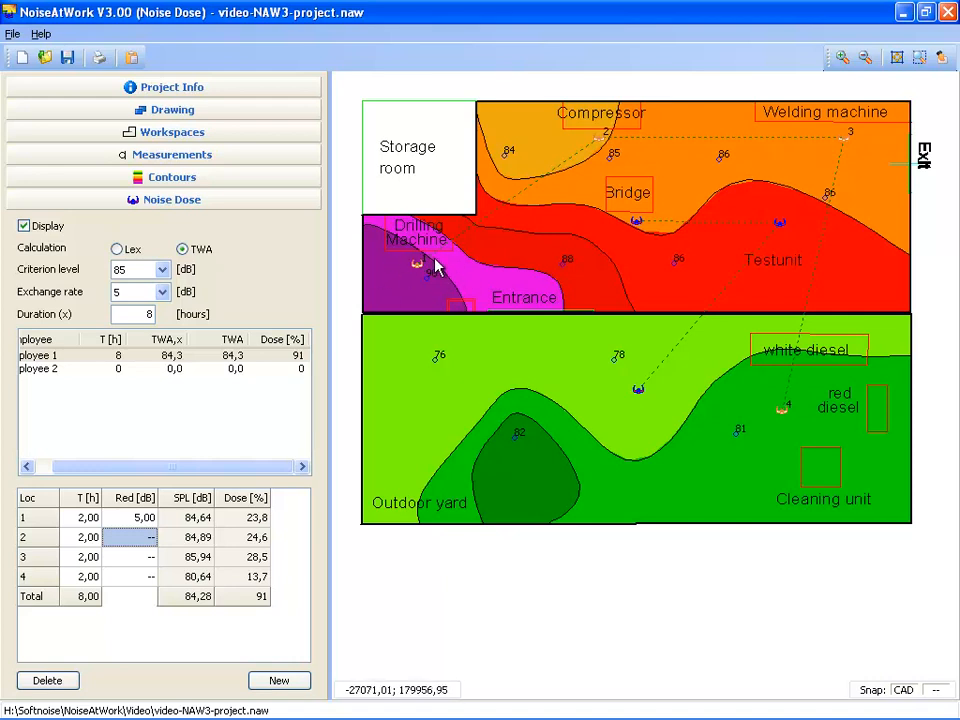
{"action": "mouse_move", "coordinate": [437, 258]}
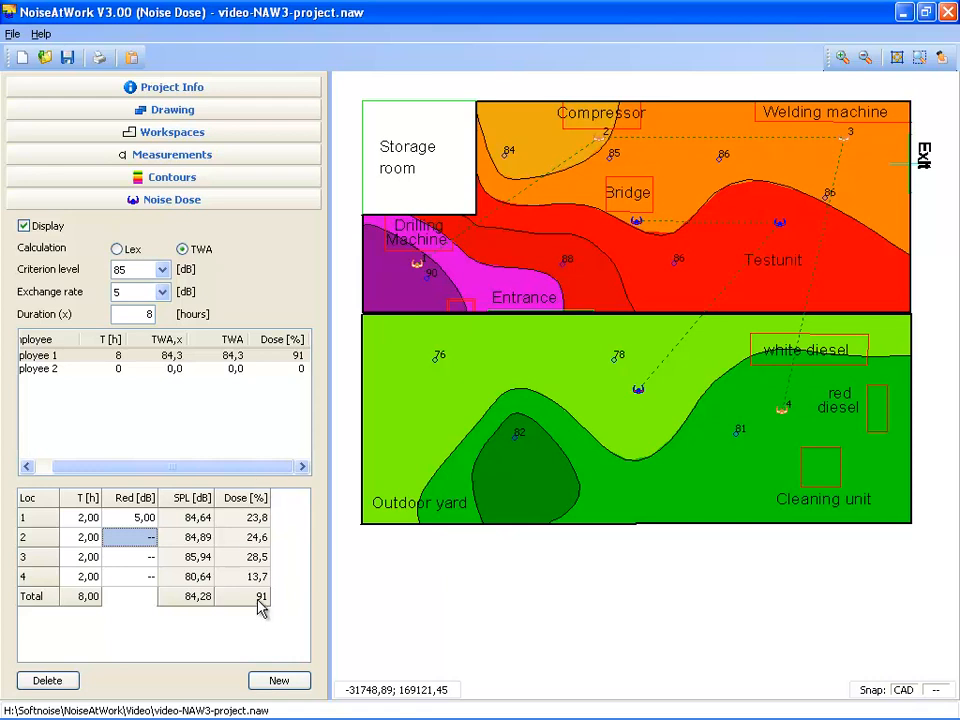
{"action": "mouse_move", "coordinate": [650, 598]}
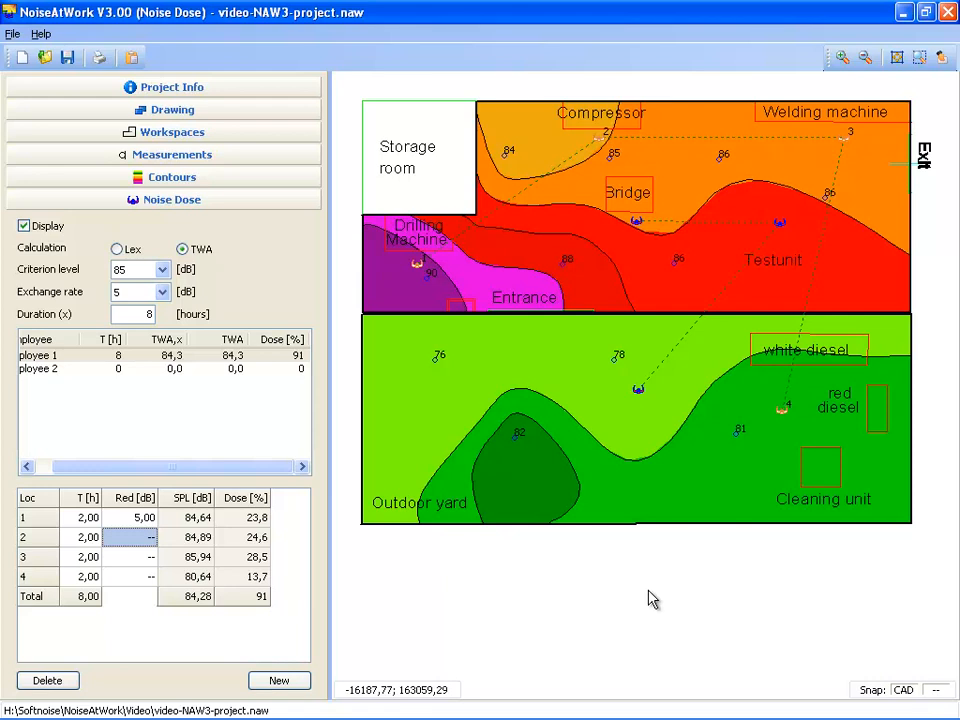